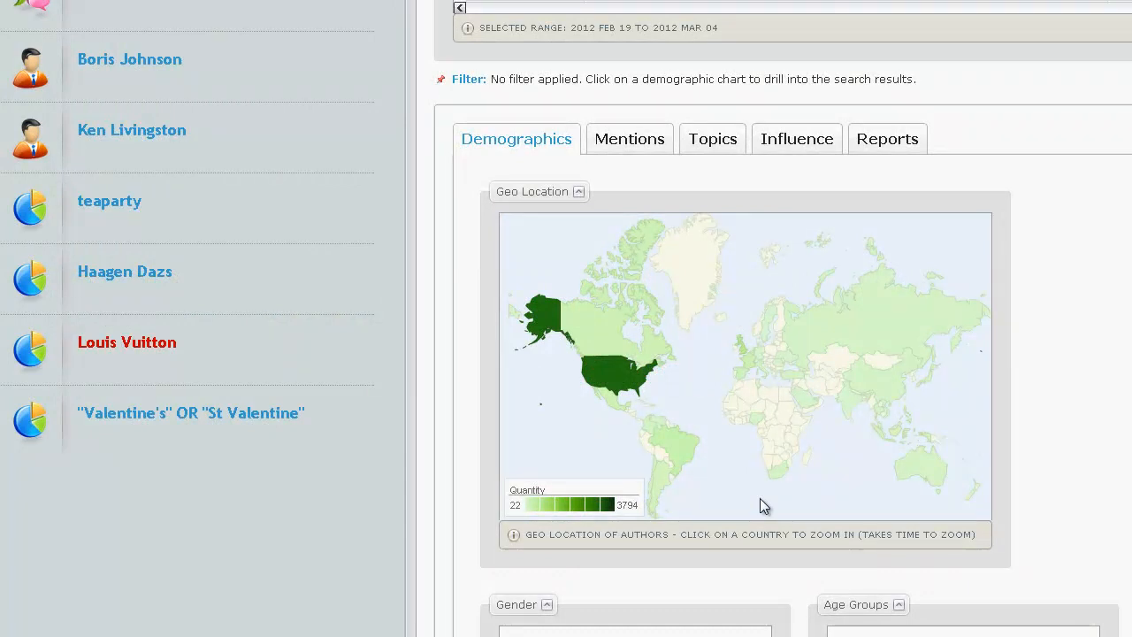
pyautogui.moveTo(636, 404)
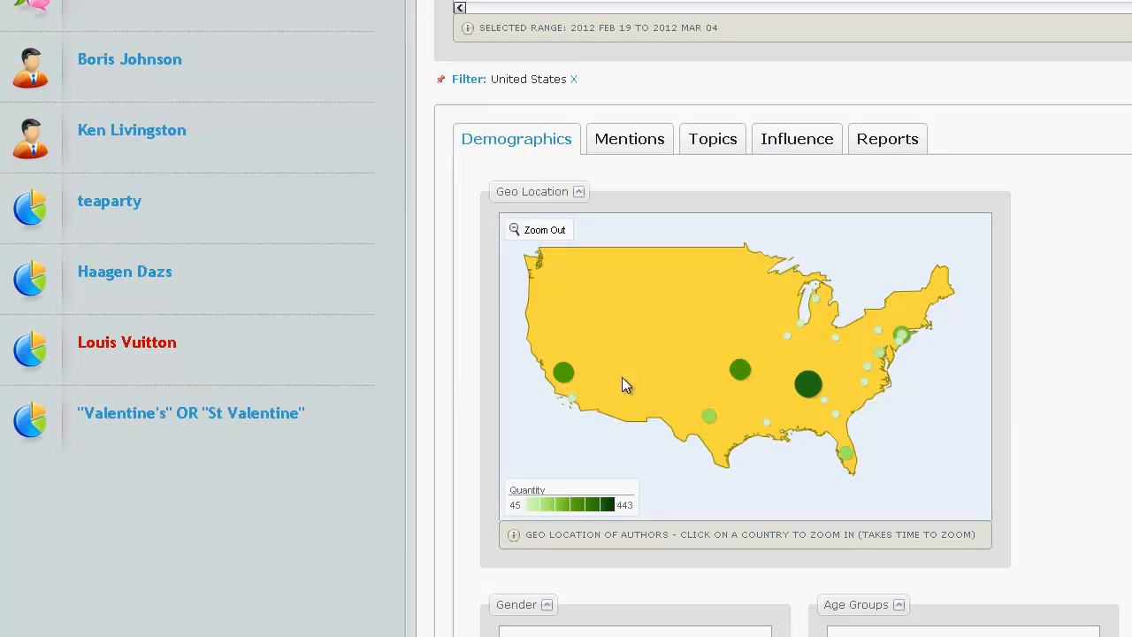
pyautogui.moveTo(563, 371)
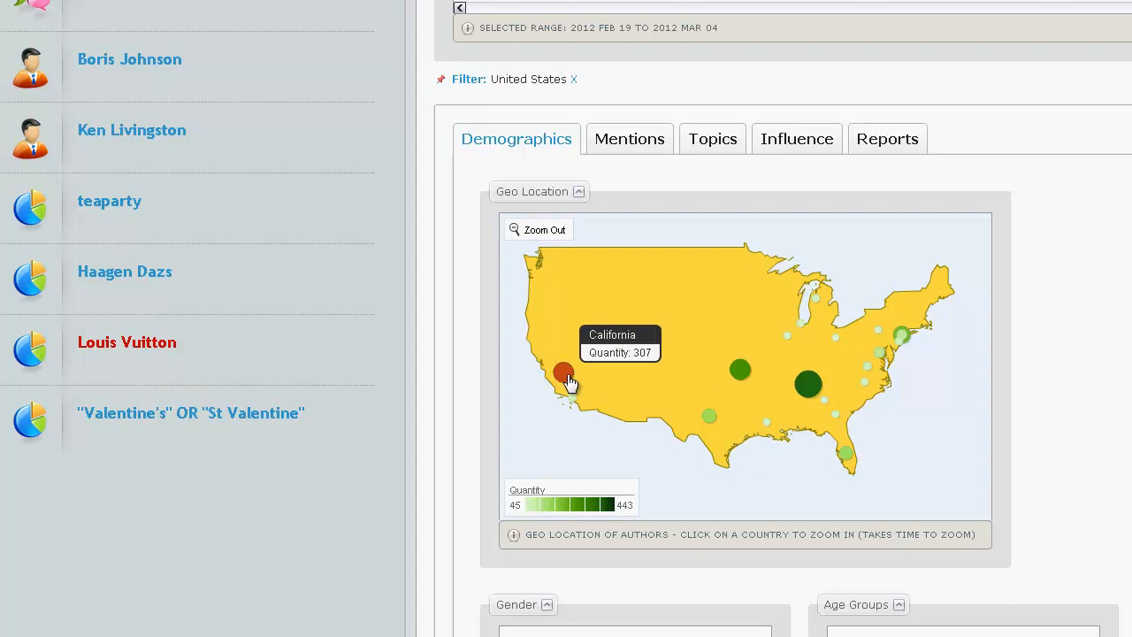
pyautogui.moveTo(807, 391)
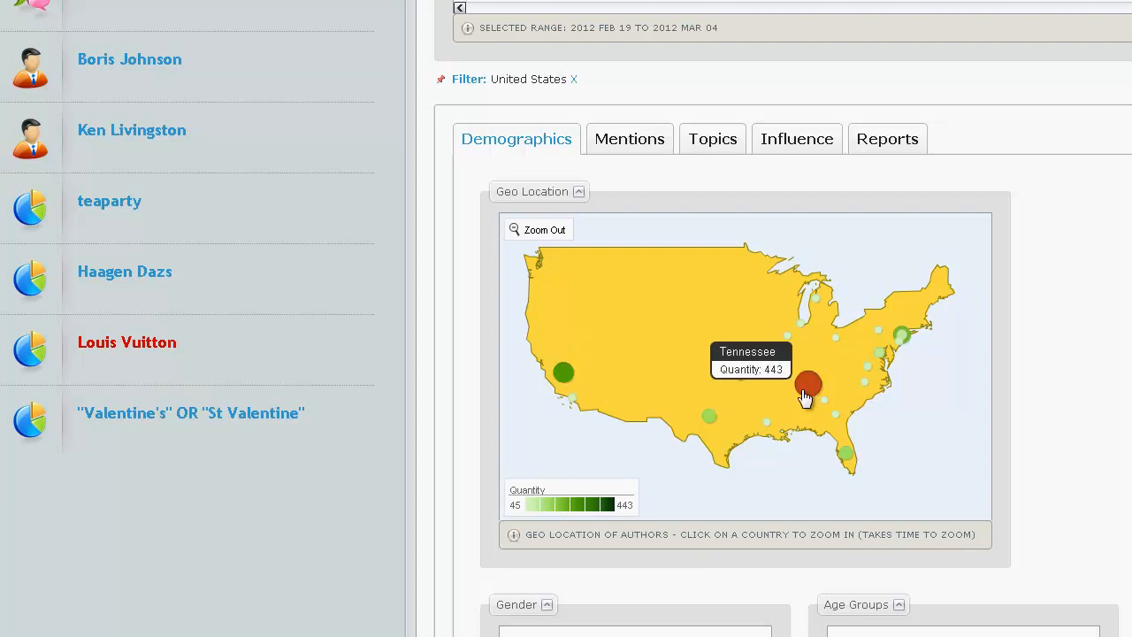
pyautogui.moveTo(900, 336)
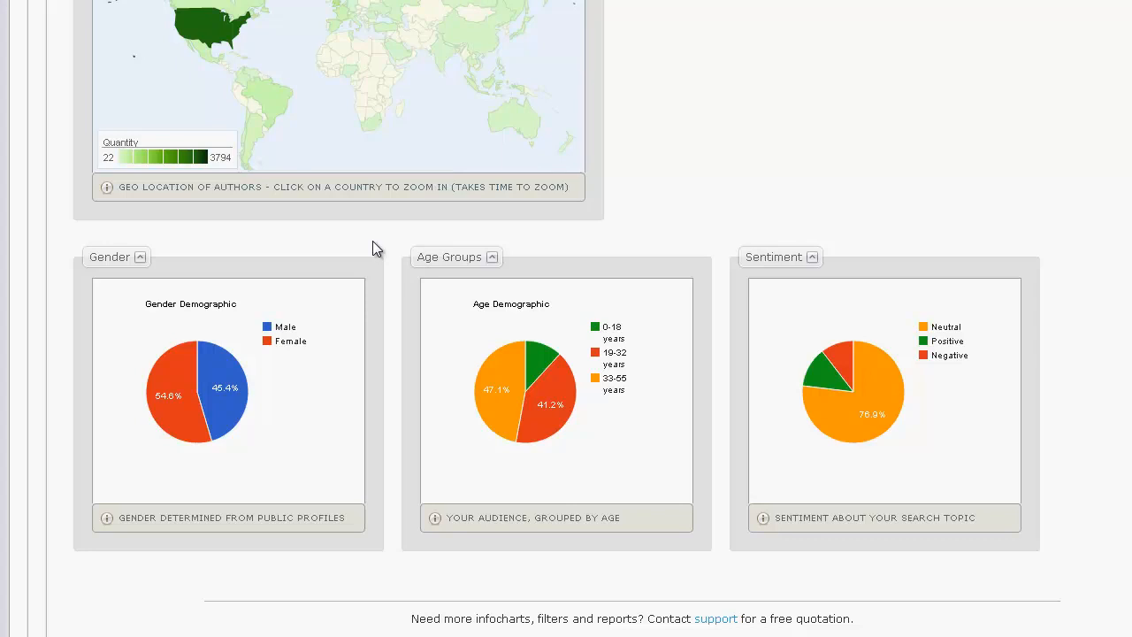
pyautogui.moveTo(176, 393)
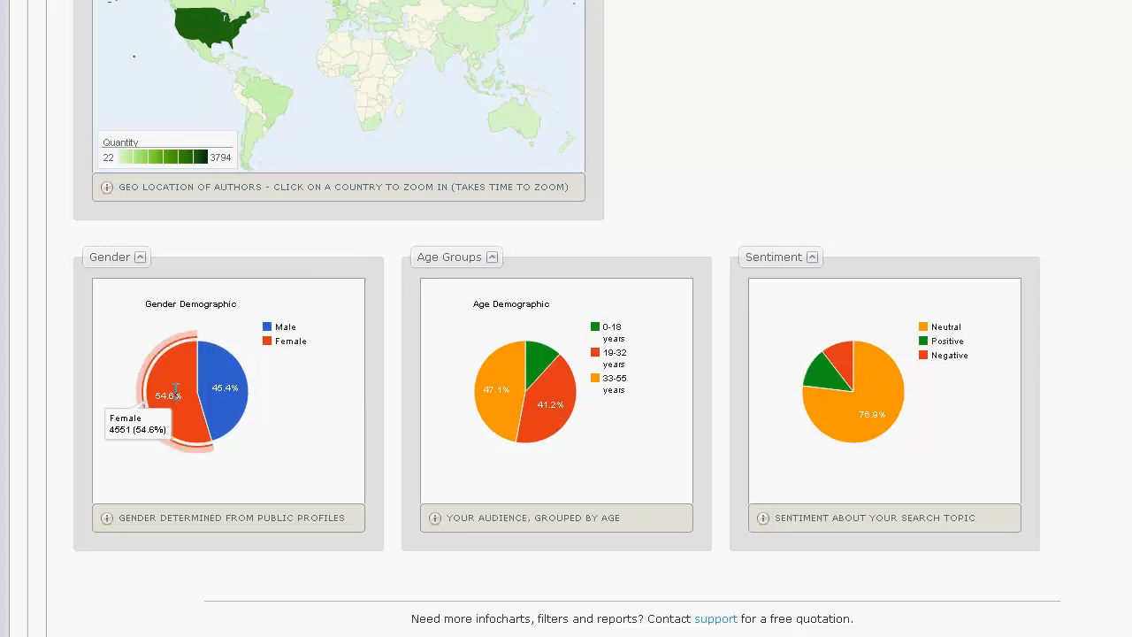
# Step: Add the Gender – Female filter from the Gender pie chart alongside United States and Negative Mentions
pyautogui.click(177, 393)
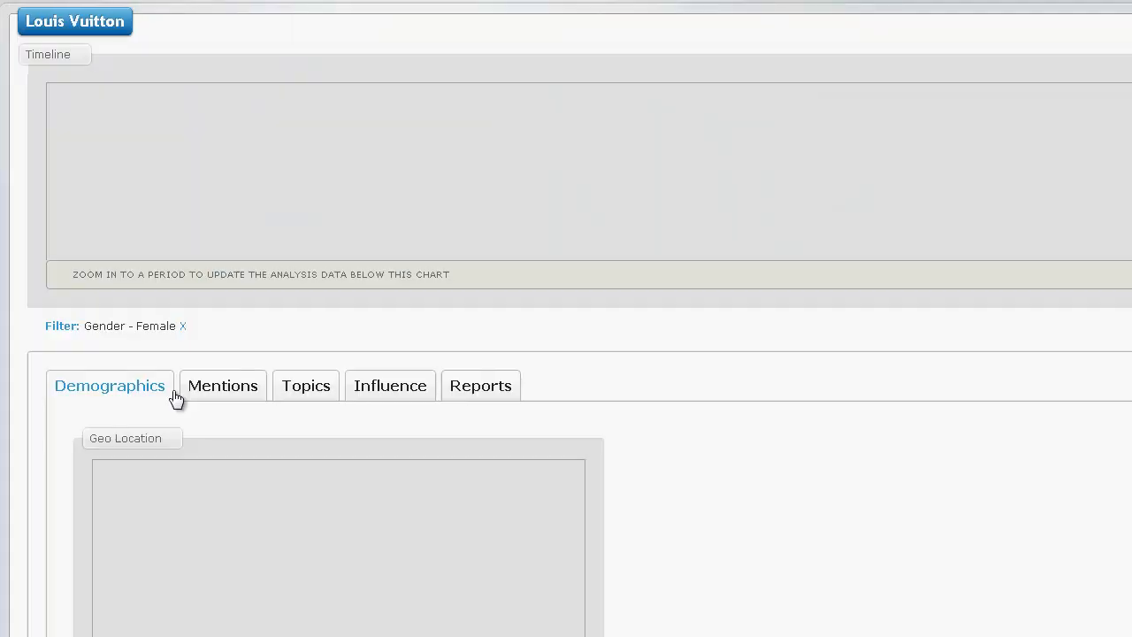
pyautogui.scroll(-3)
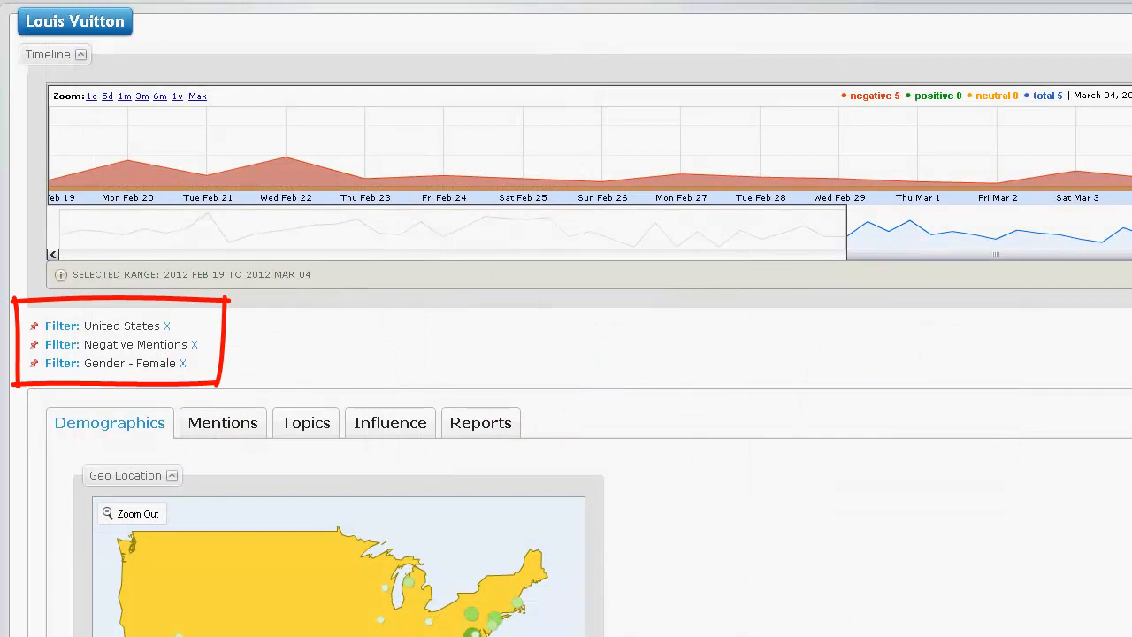
pyautogui.moveTo(223, 423)
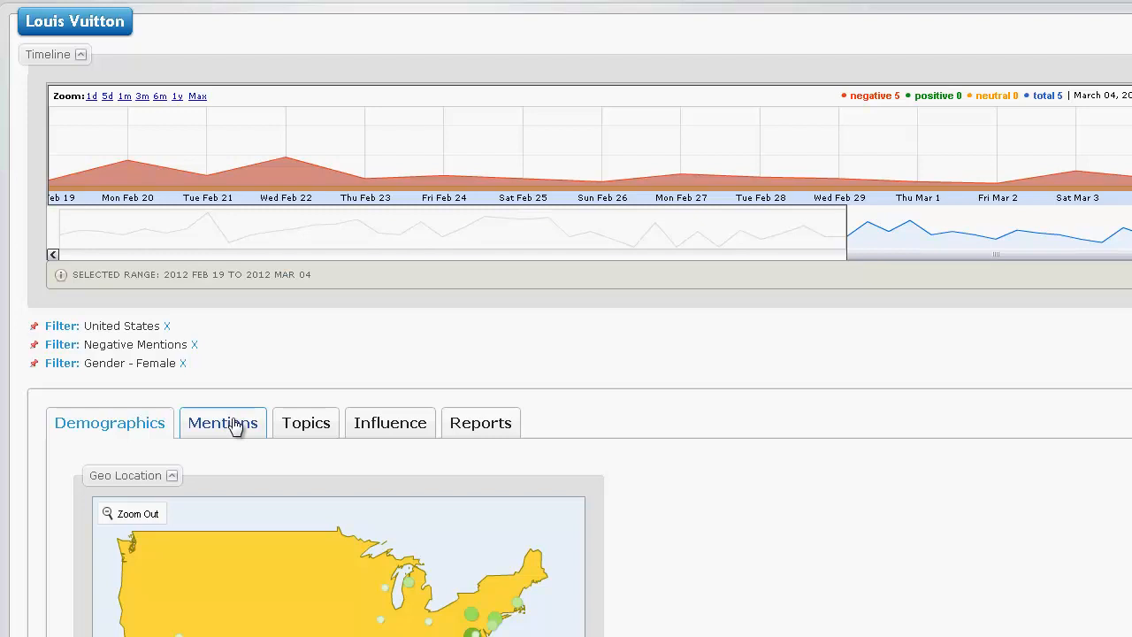
# Step: Browse the filtered Louis Vuitton mentions, then list the Top Influencers on Twitter
pyautogui.click(222, 421)
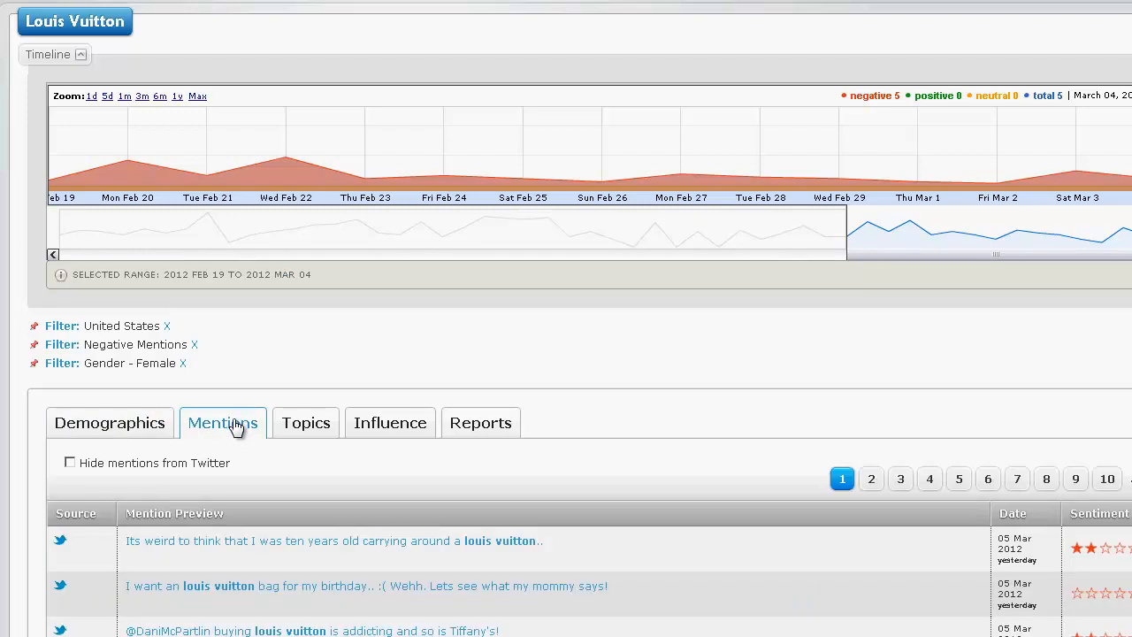
pyautogui.scroll(-3)
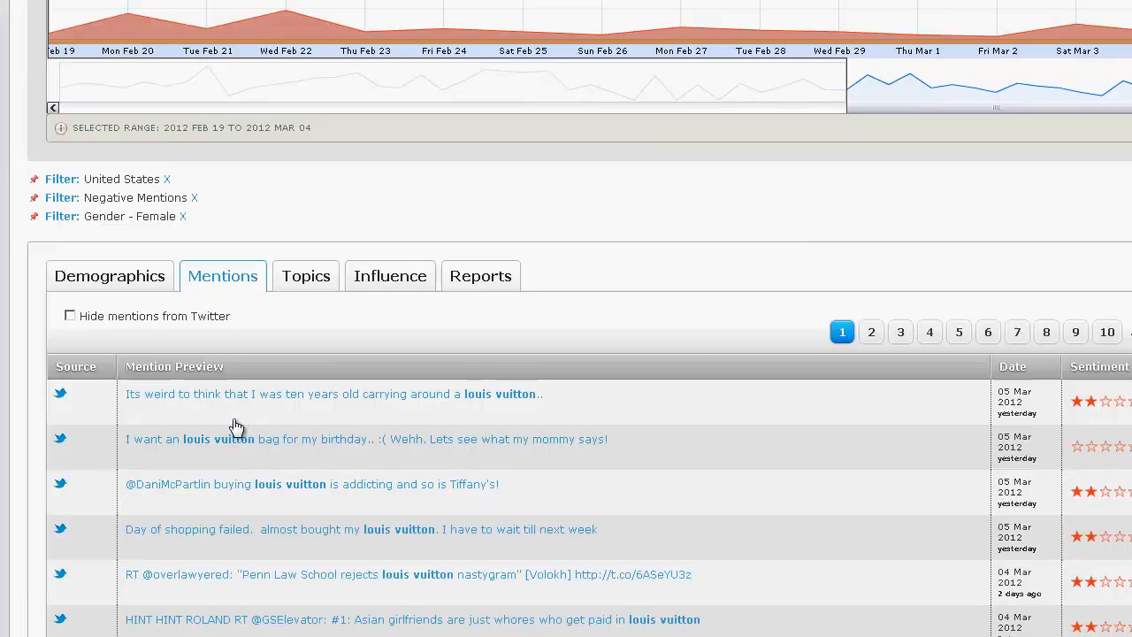
pyautogui.scroll(-3)
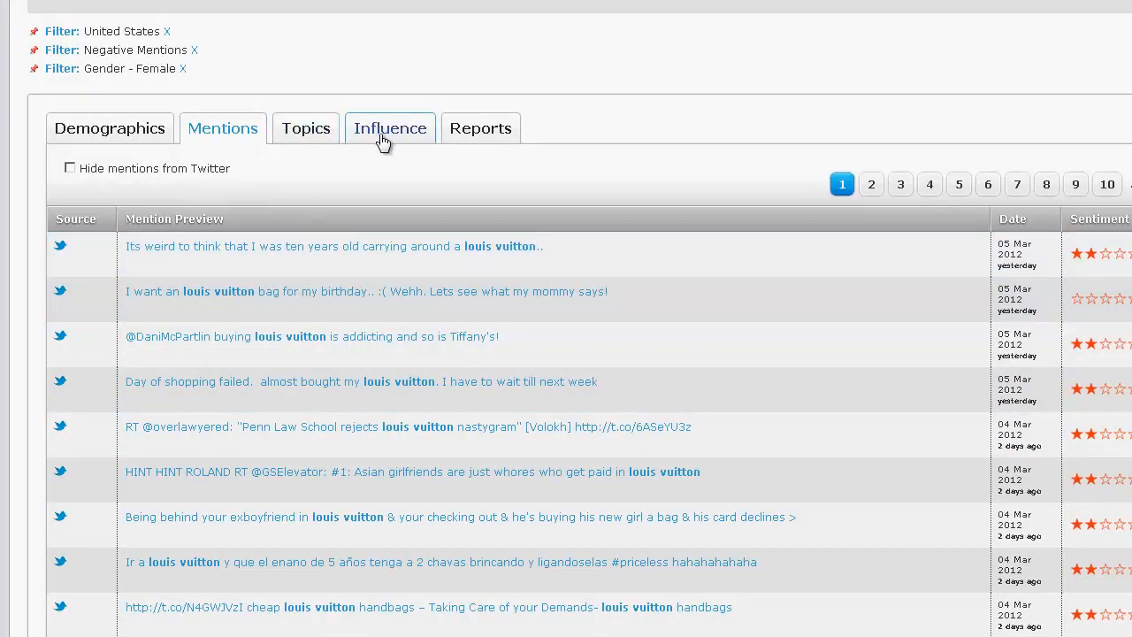
pyautogui.click(390, 128)
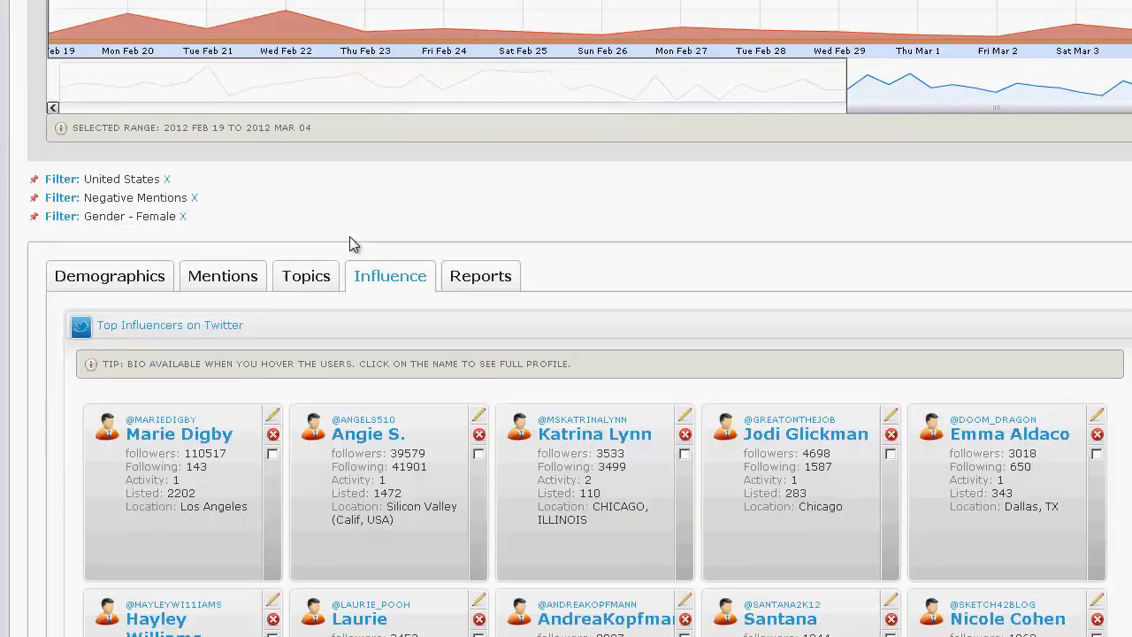
pyautogui.scroll(-3)
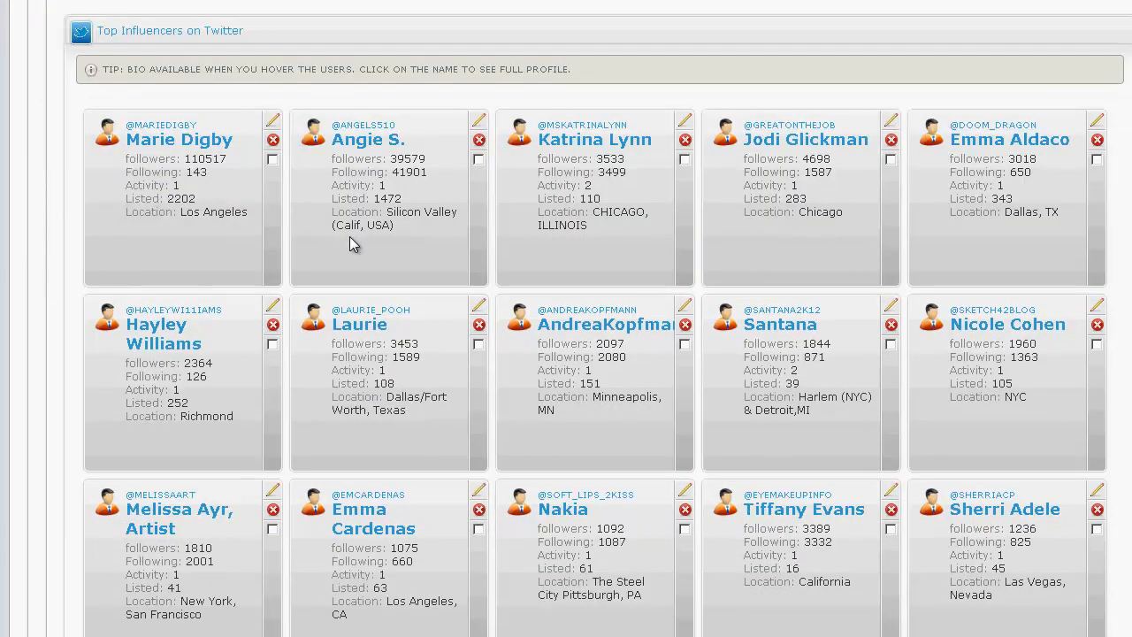